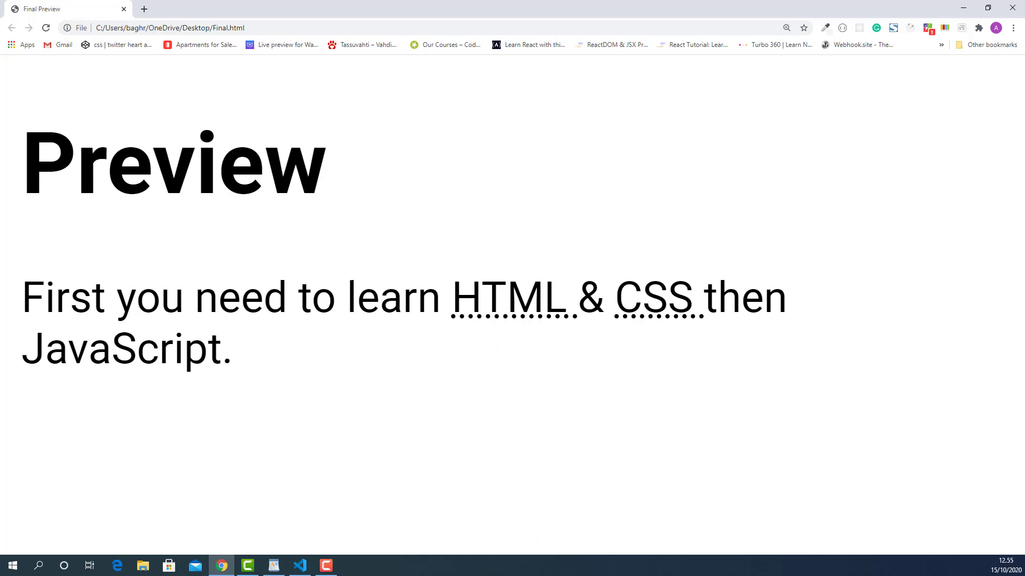
pyautogui.moveTo(510, 298)
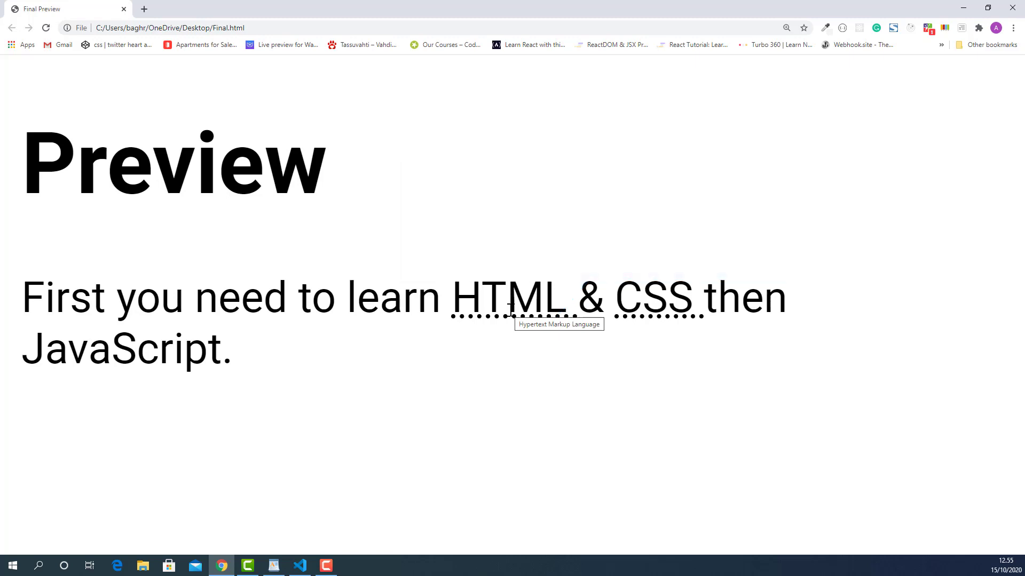
pyautogui.moveTo(647, 301)
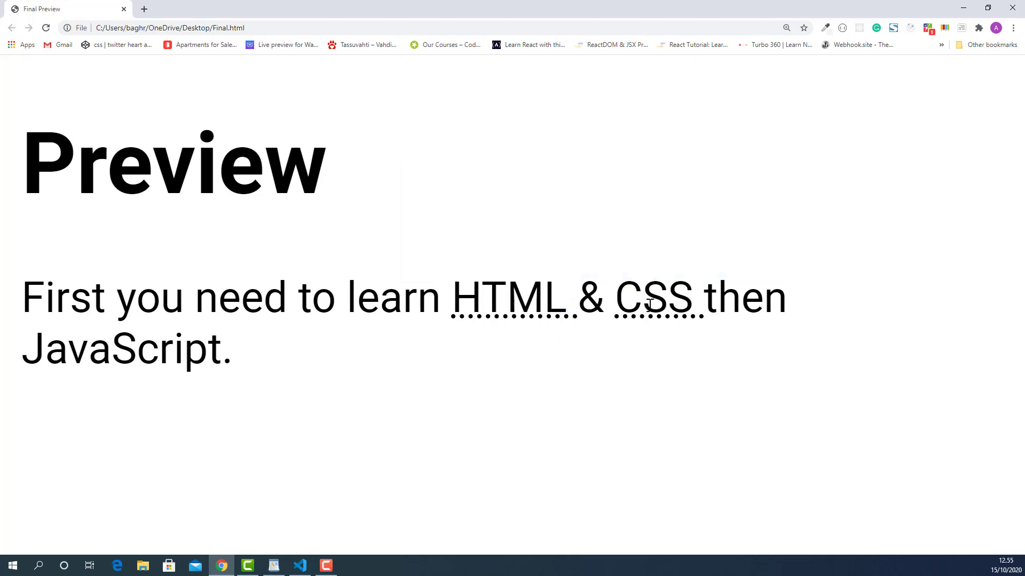
pyautogui.moveTo(655, 298)
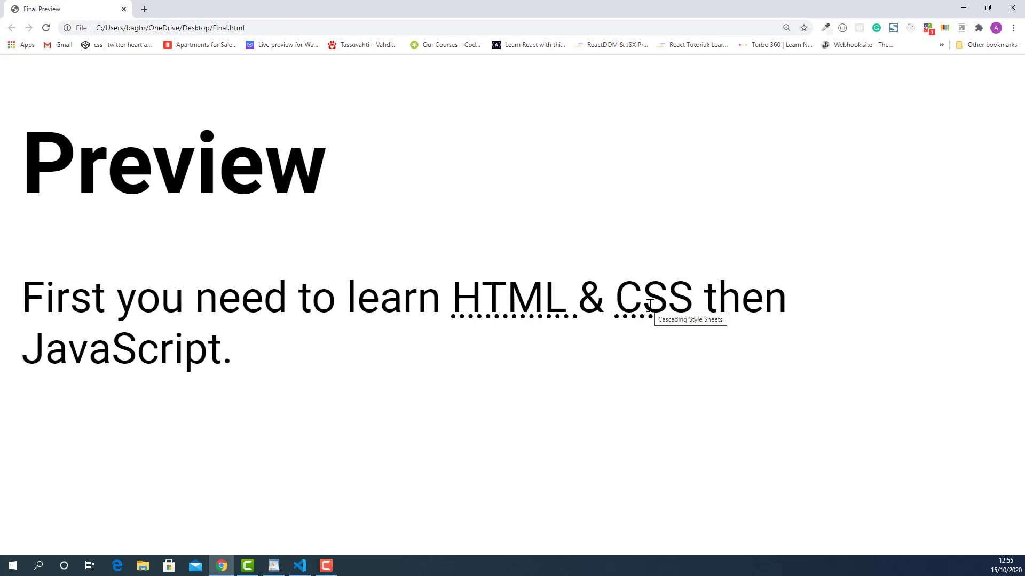
pyautogui.moveTo(395, 448)
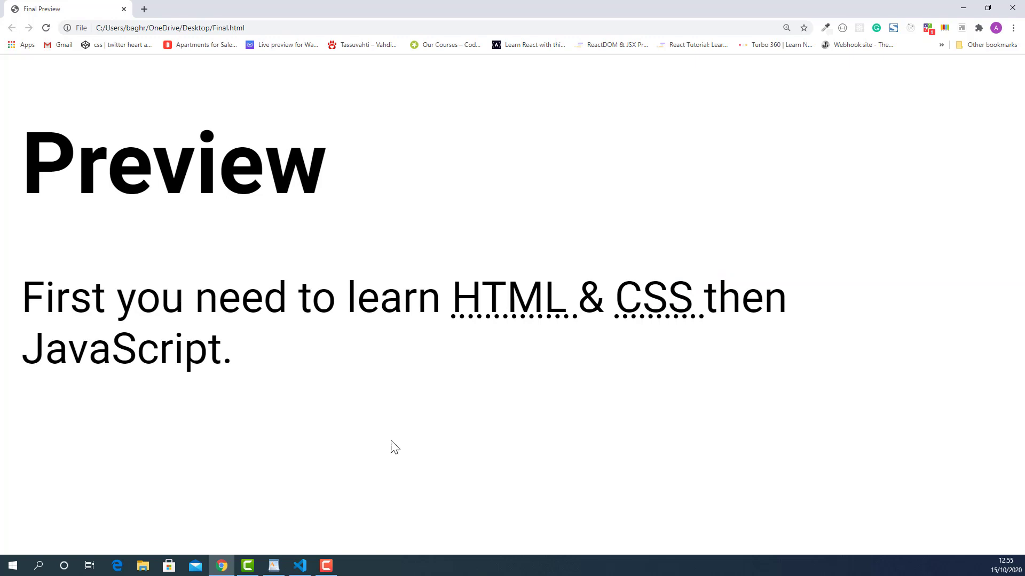
# Switch from the Chrome preview to Visual Studio Code via the taskbar.
pyautogui.click(299, 566)
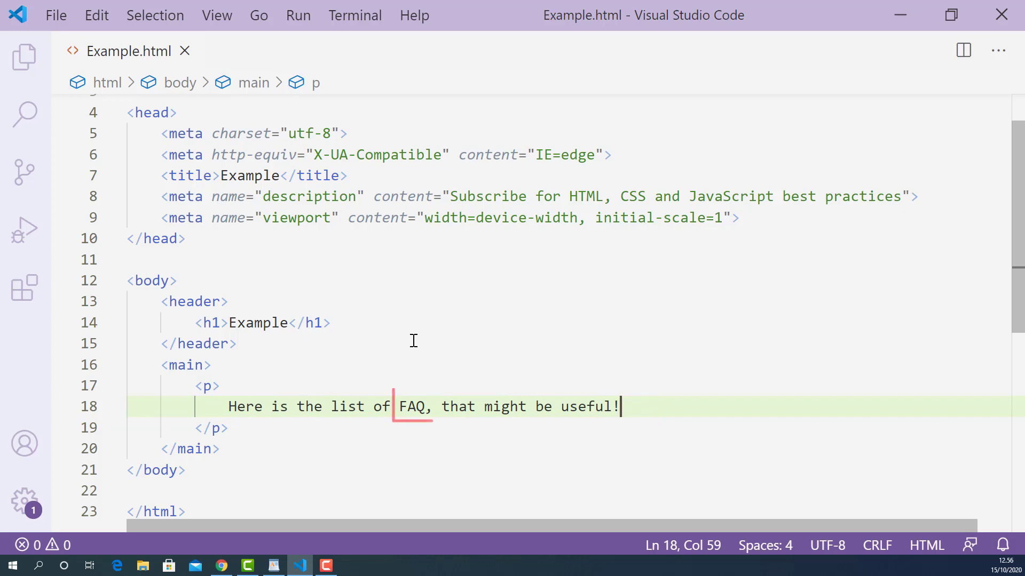
pyautogui.doubleClick(413, 406)
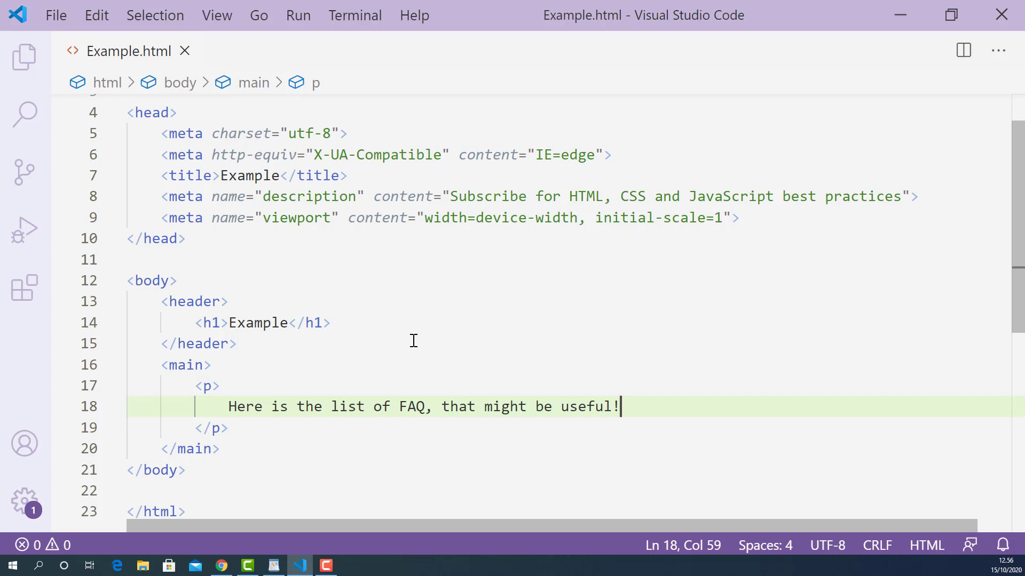
pyautogui.moveTo(409, 407)
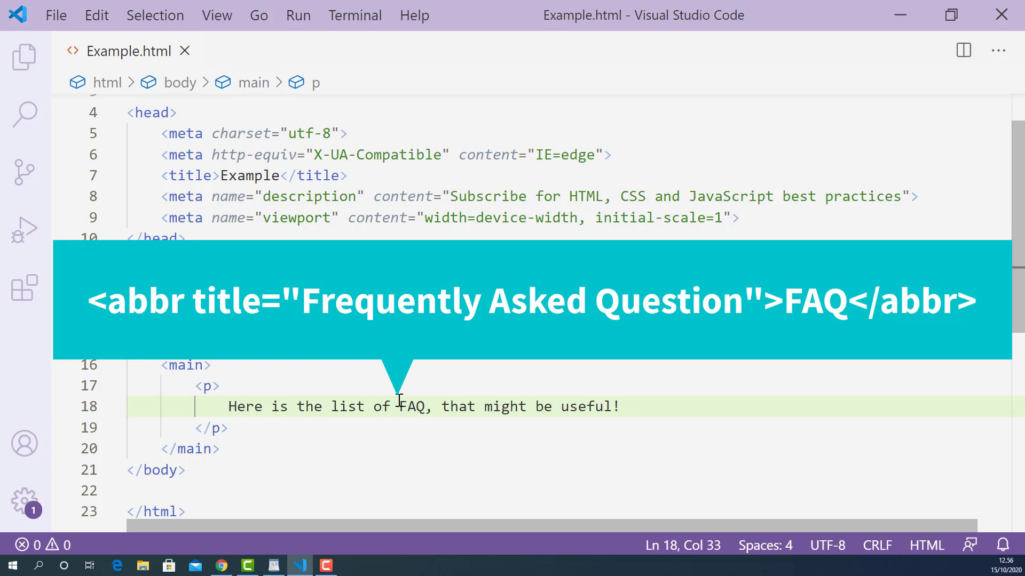
pyautogui.write('abbr>')
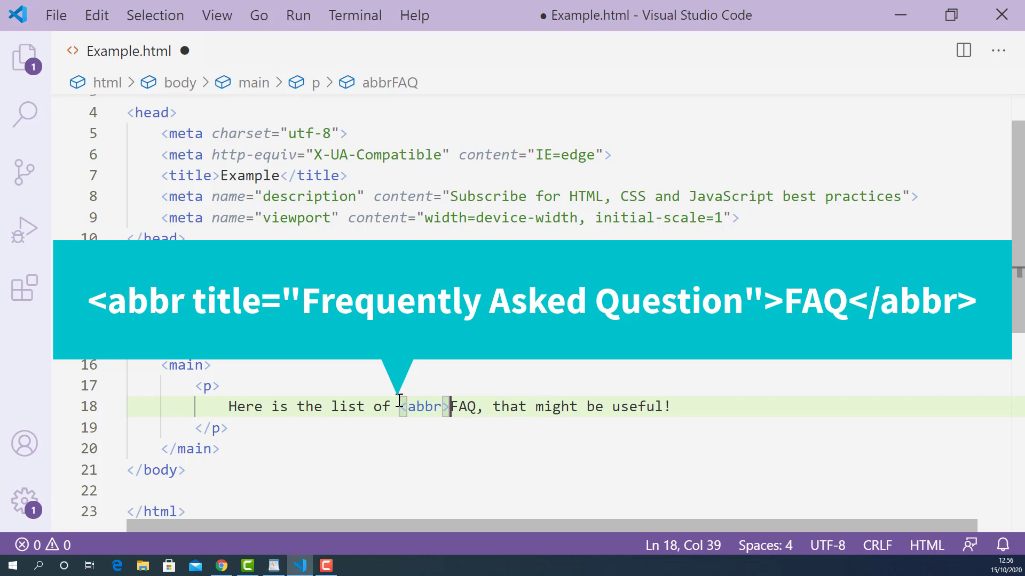
# Add a closing </abbr> tag after FAQ on line 18, placing the cursor inside the opening tag.
pyautogui.click(477, 406)
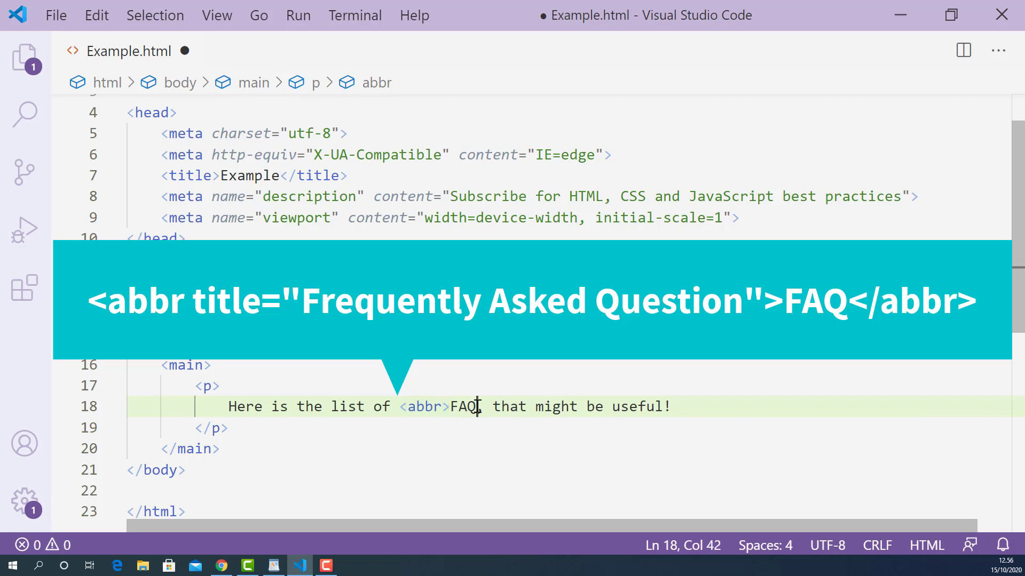
pyautogui.write(',')
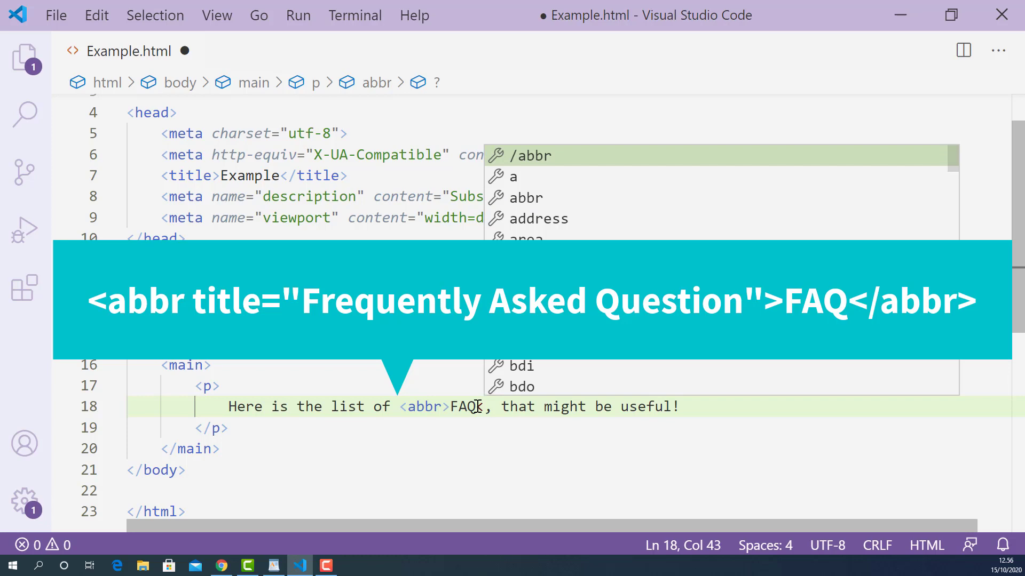
pyautogui.write('/abbr>')
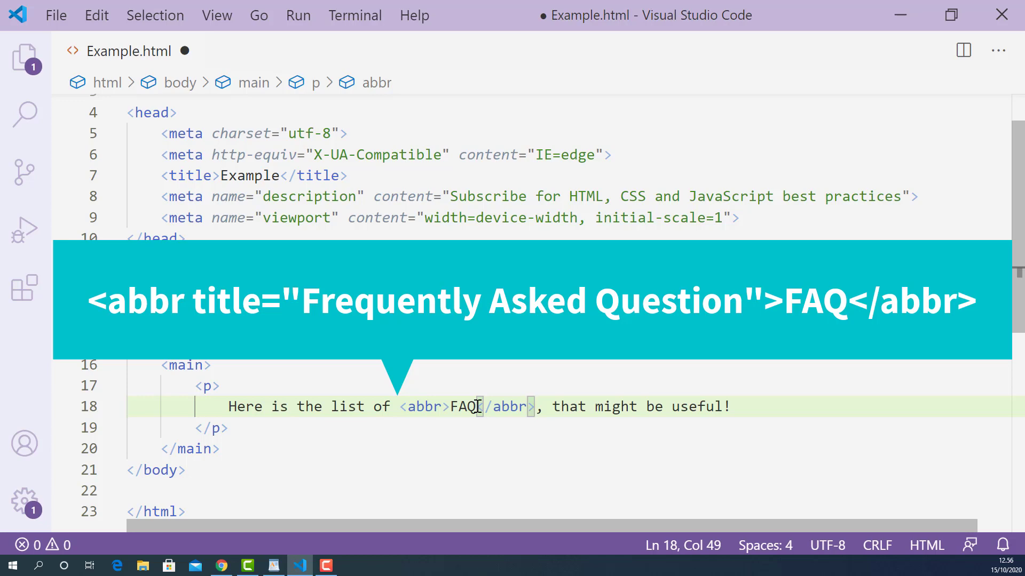
pyautogui.click(449, 407)
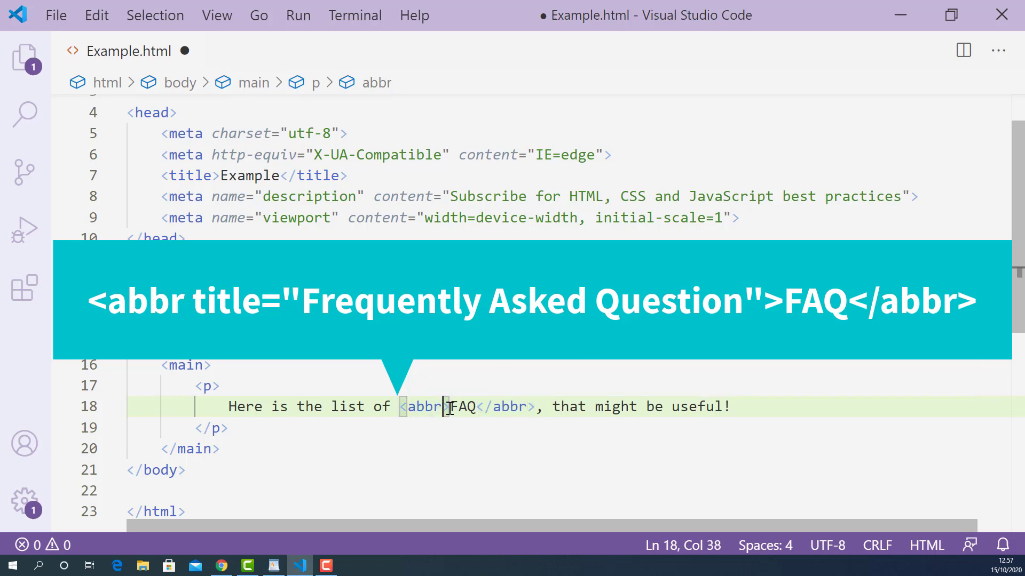
pyautogui.moveTo(423, 407)
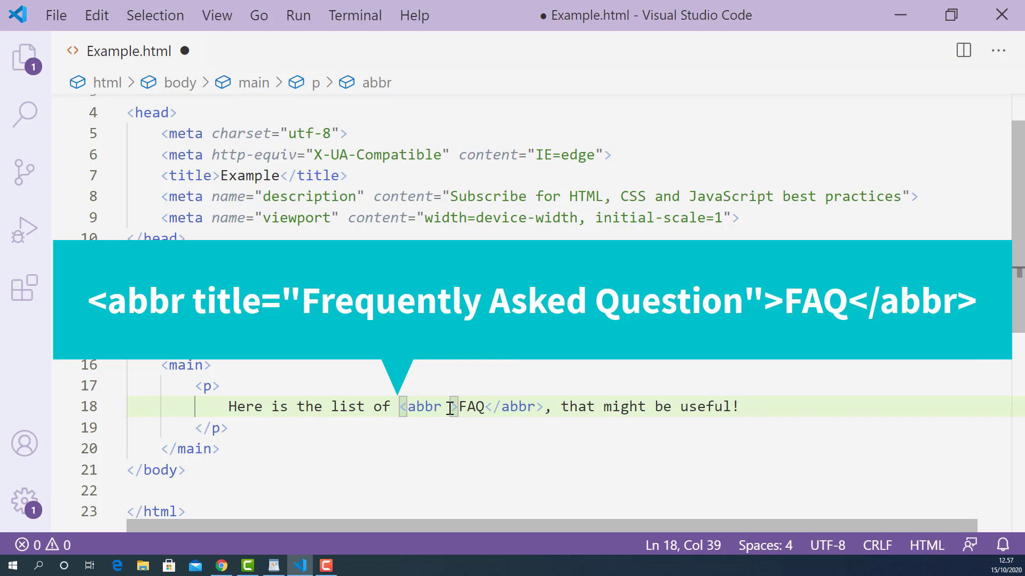
# Add title="Frequently Asked Question" to the opening abbr tag.
pyautogui.write('title=')
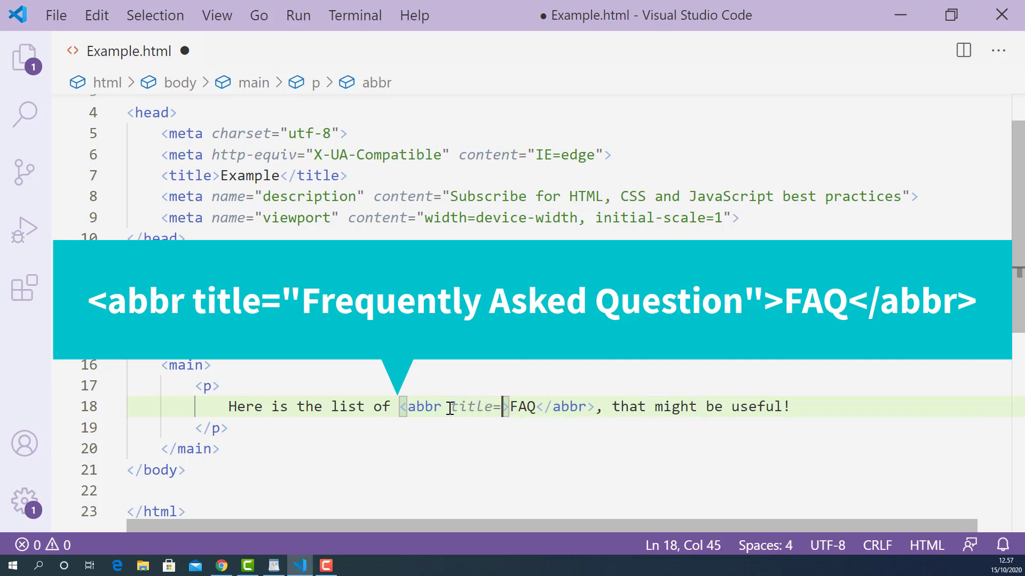
pyautogui.write('"')
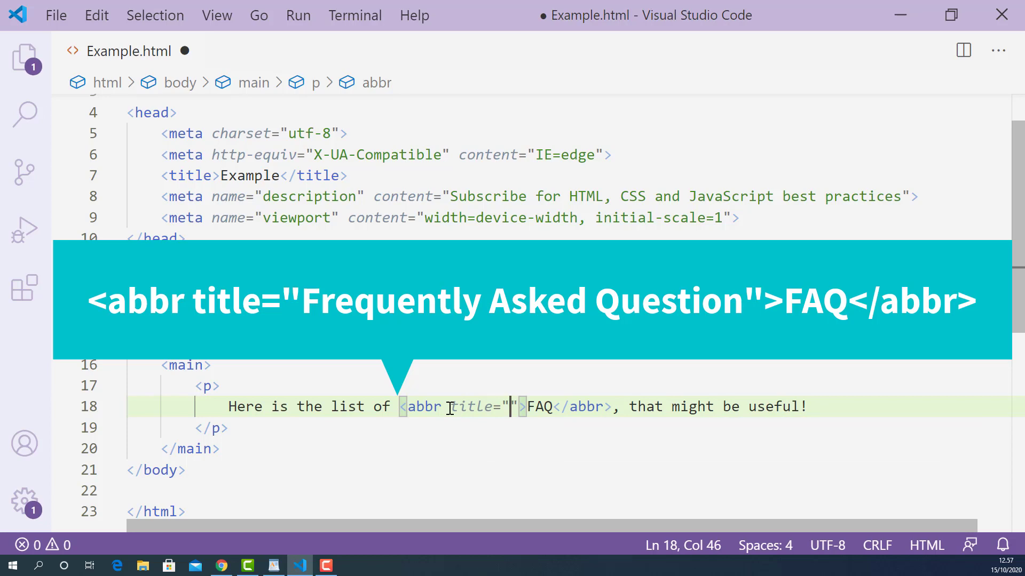
pyautogui.write('Freuent')
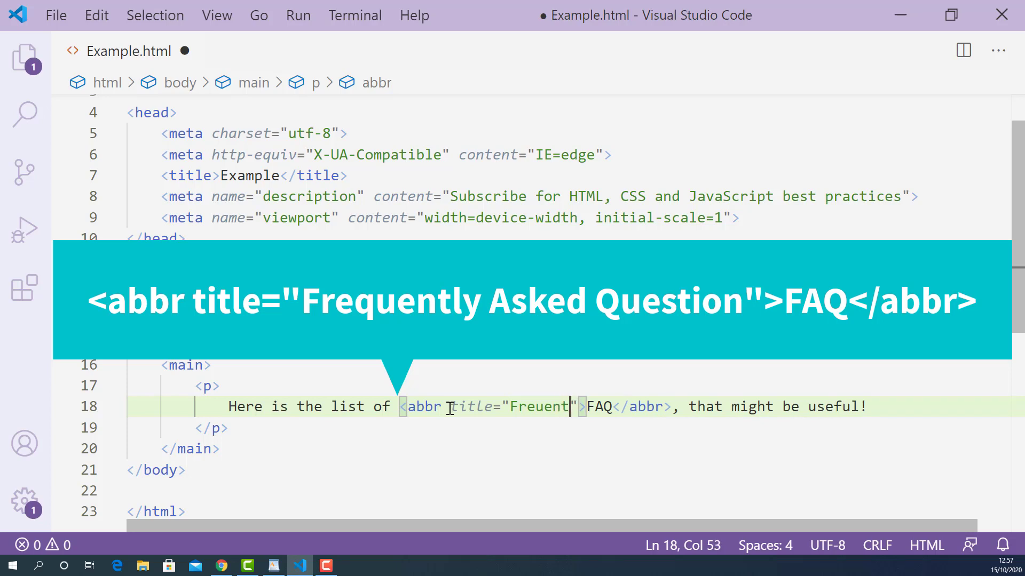
pyautogui.write('ly Asked Q')
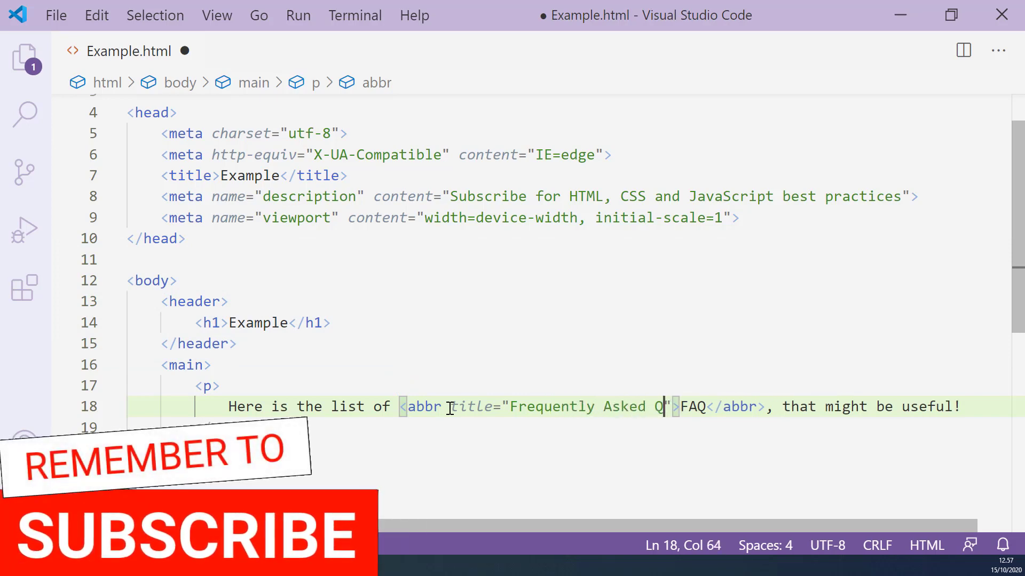
pyautogui.write('uestion')
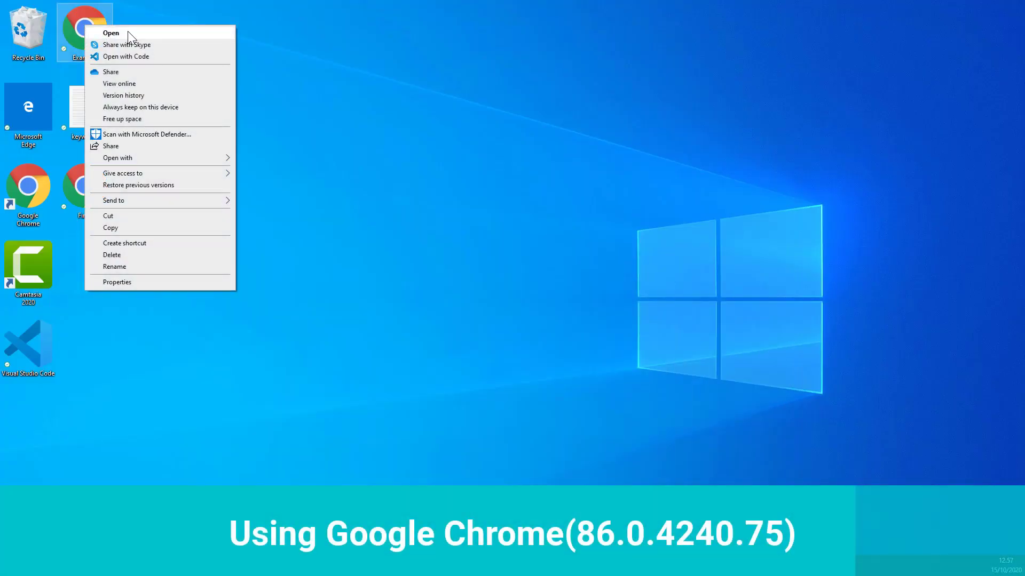
# Open Example.html from the desktop icon in Google Chrome.
pyautogui.click(111, 33)
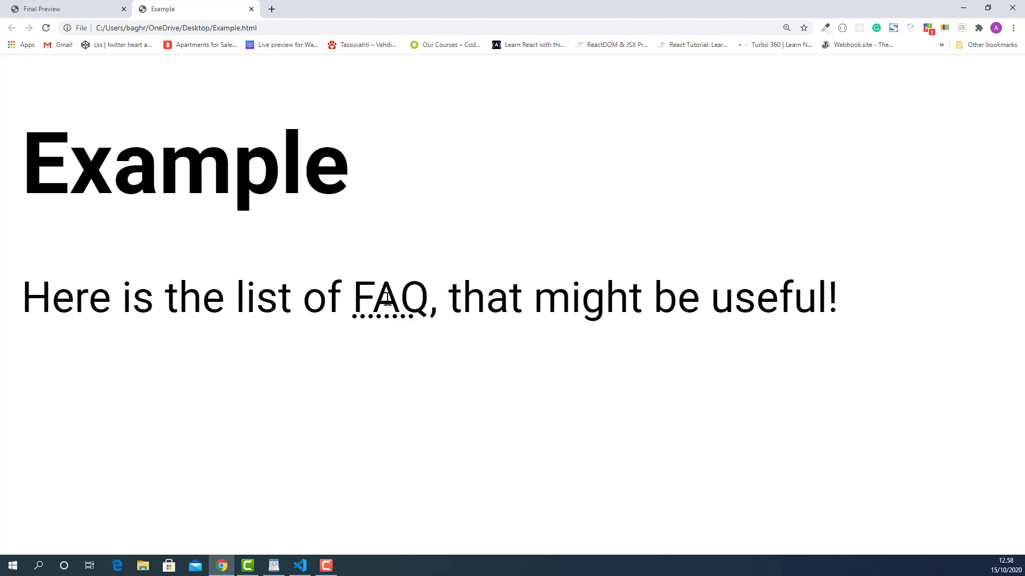
pyautogui.moveTo(389, 297)
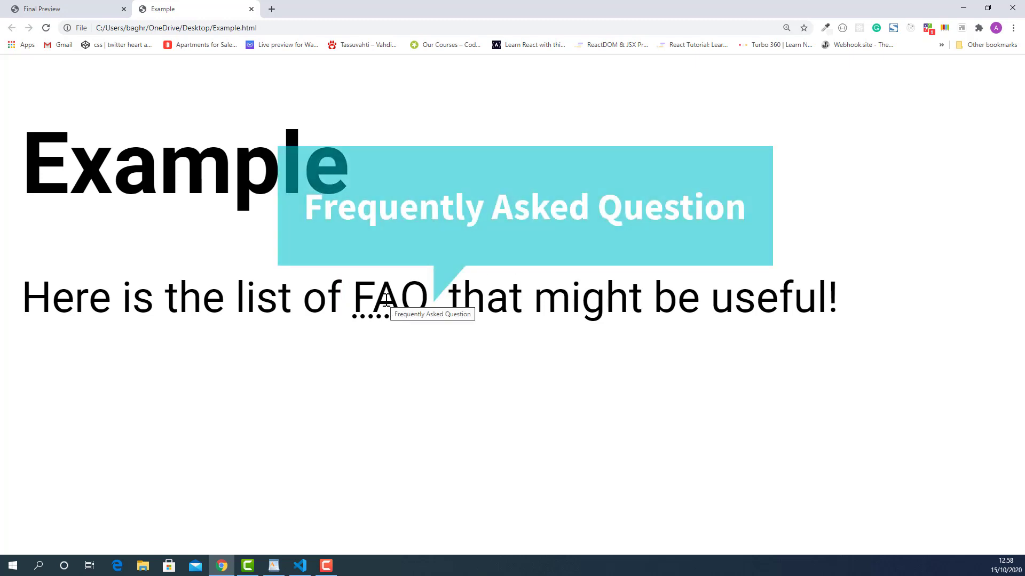